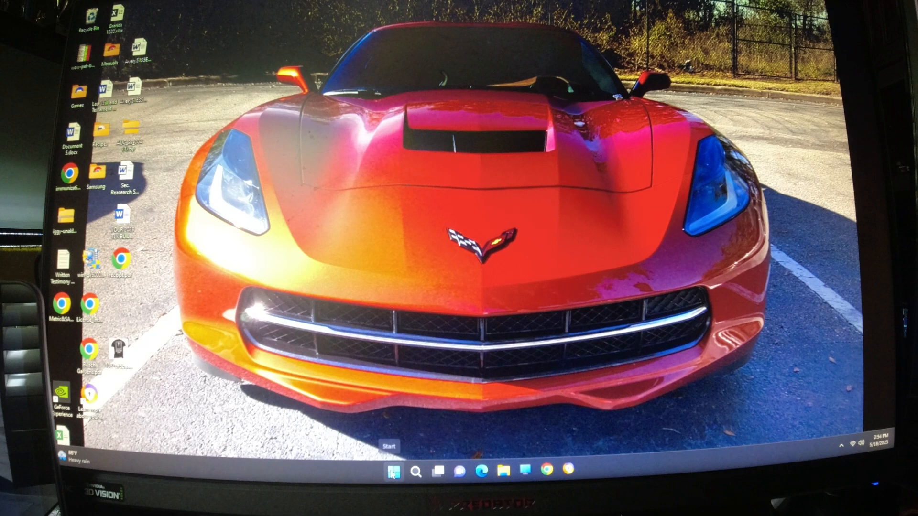
Step: Launch Settings from the Start menu's pinned tiles, landing on the System page
{"action": "left_click", "coordinate": [393, 471]}
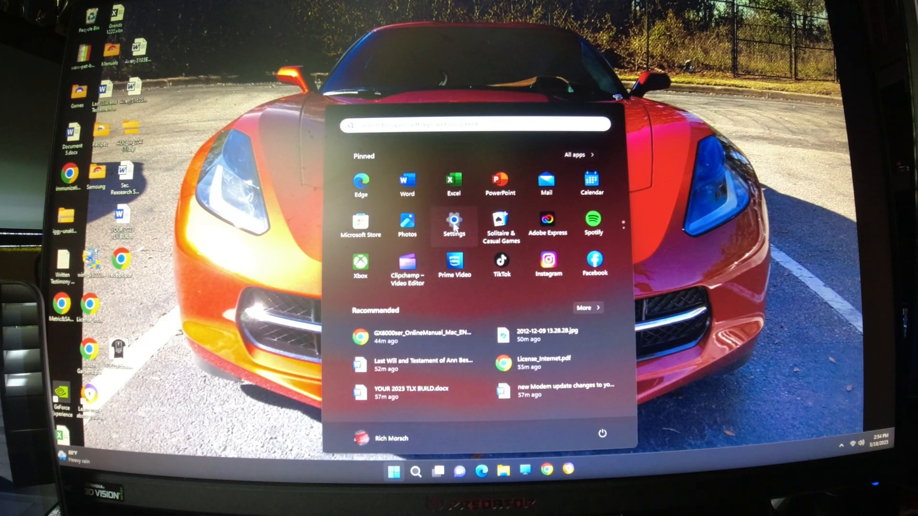
{"action": "left_click", "coordinate": [453, 223]}
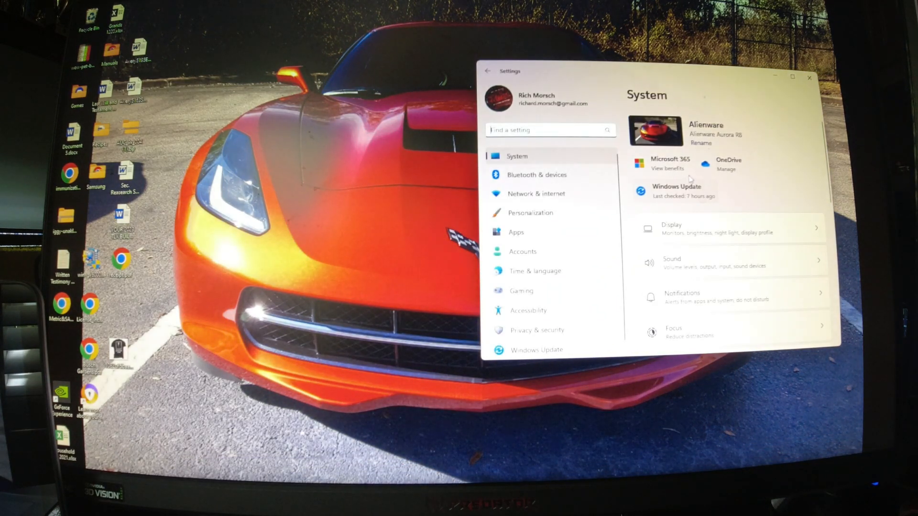
Step: Navigate to Bluetooth & devices, then Printers & scanners to reach the Canon GX6000 series
{"action": "left_click", "coordinate": [535, 174]}
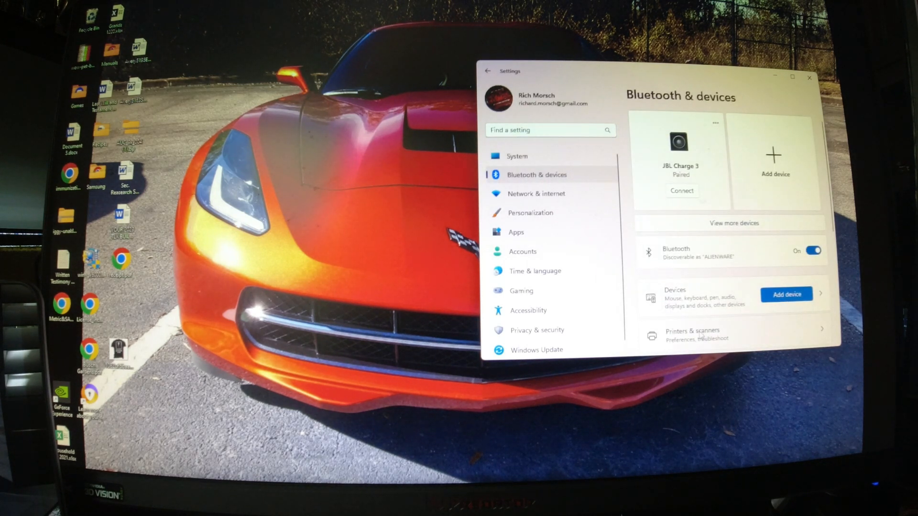
{"action": "left_click", "coordinate": [692, 334]}
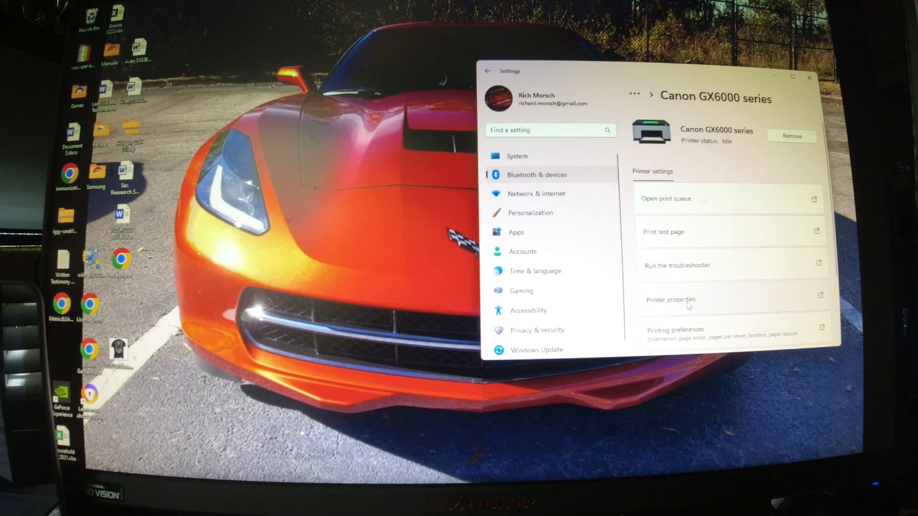
Step: From Canon GX6000 printer properties' Maintenance tab, launch the Canon IJ Printer Assistant Tool
{"action": "left_click", "coordinate": [671, 299]}
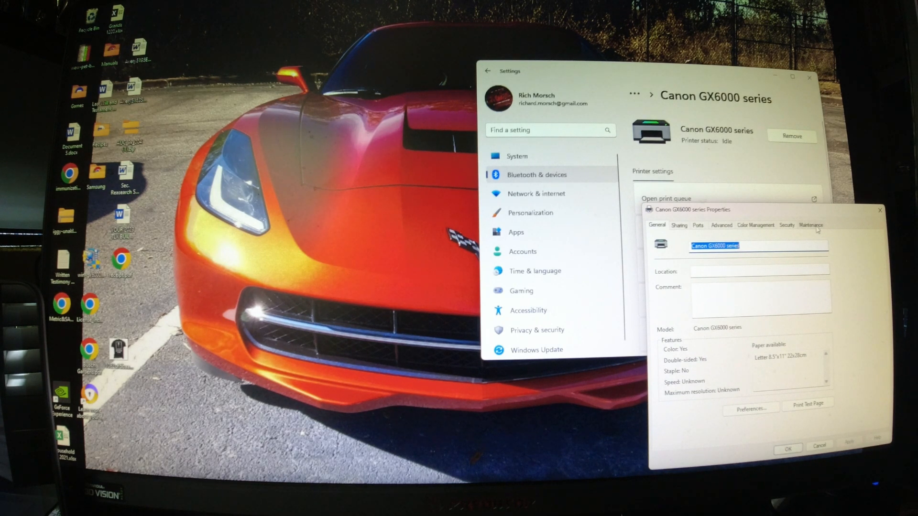
{"action": "left_click", "coordinate": [811, 225]}
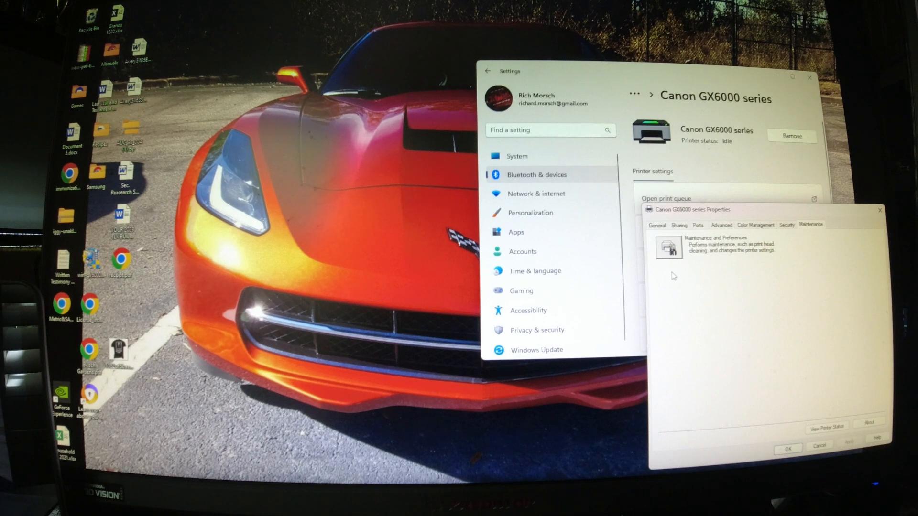
{"action": "left_click", "coordinate": [668, 248]}
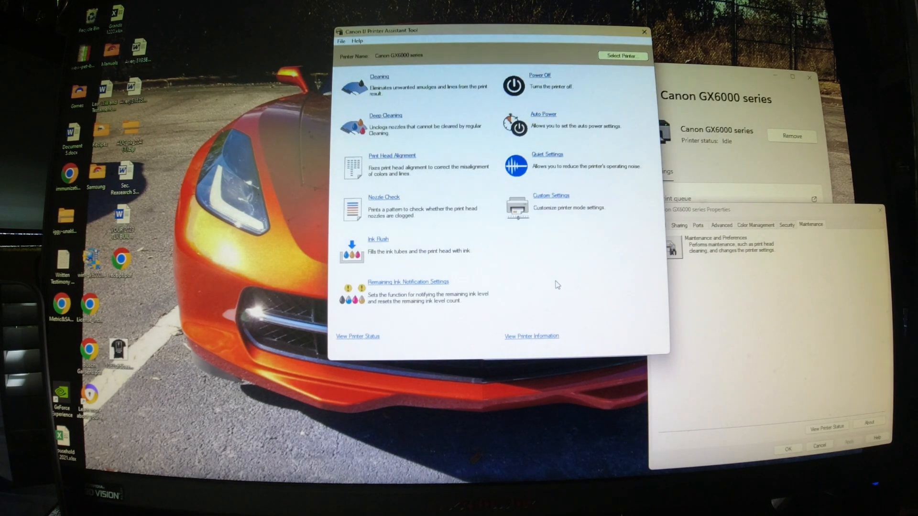
{"action": "mouse_move", "coordinate": [375, 123]}
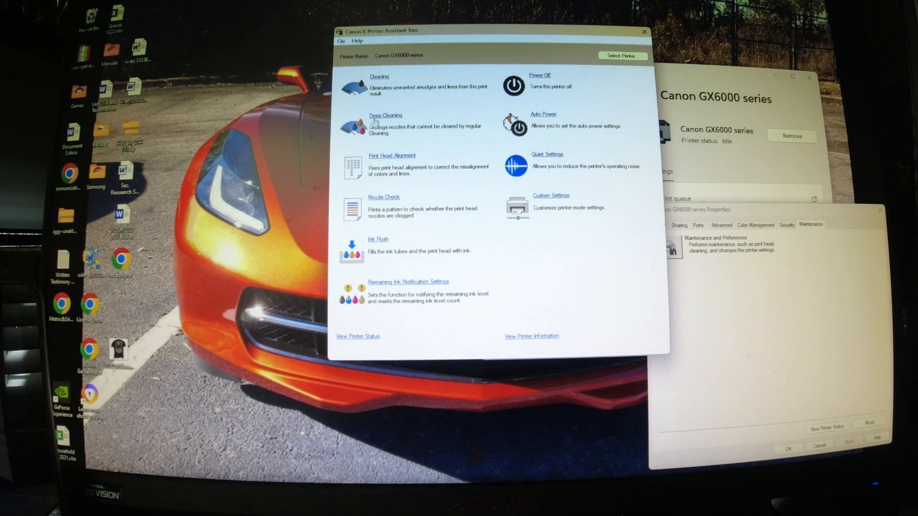
{"action": "mouse_move", "coordinate": [432, 140]}
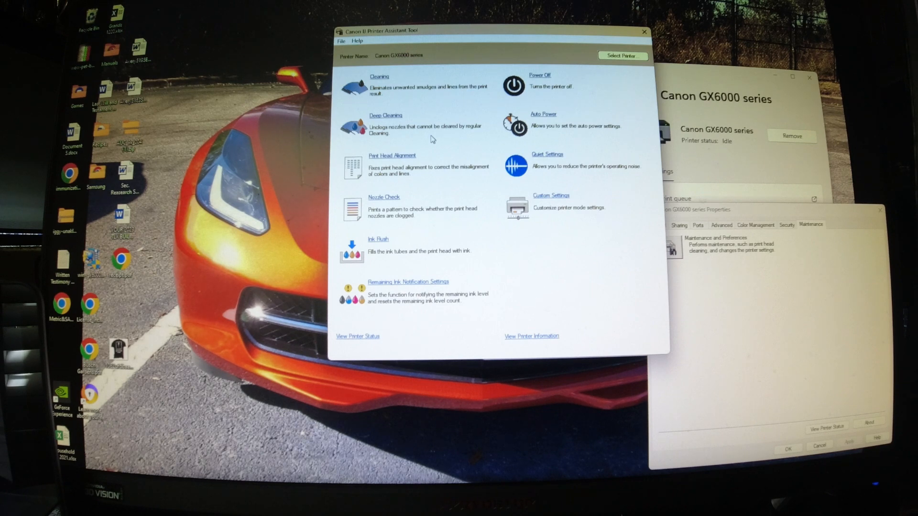
{"action": "mouse_move", "coordinate": [380, 246]}
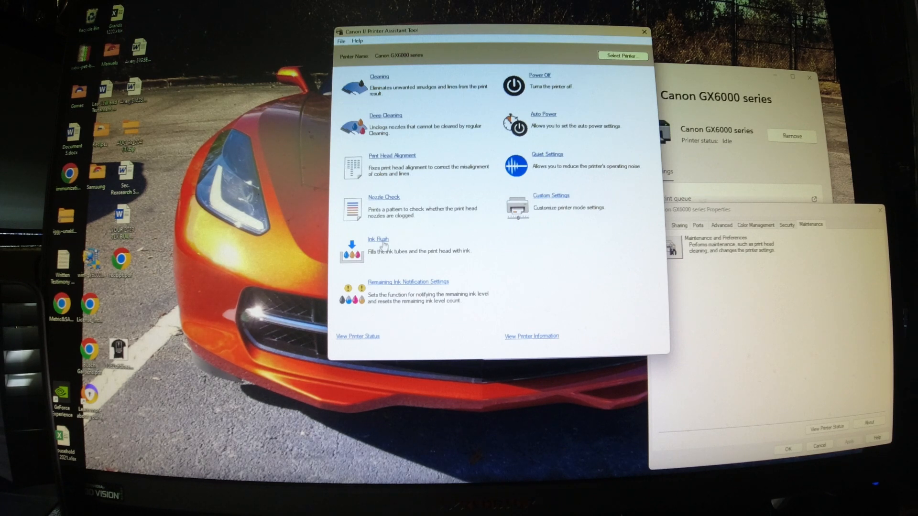
{"action": "mouse_move", "coordinate": [417, 248]}
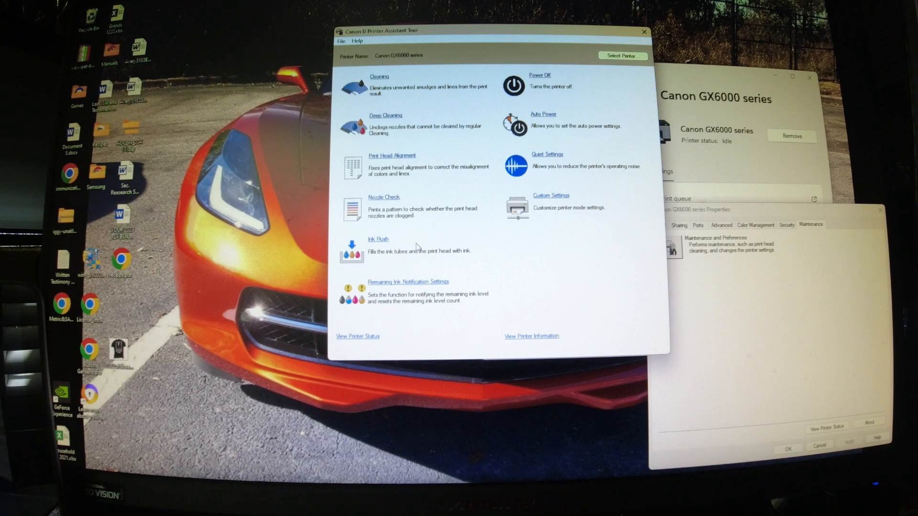